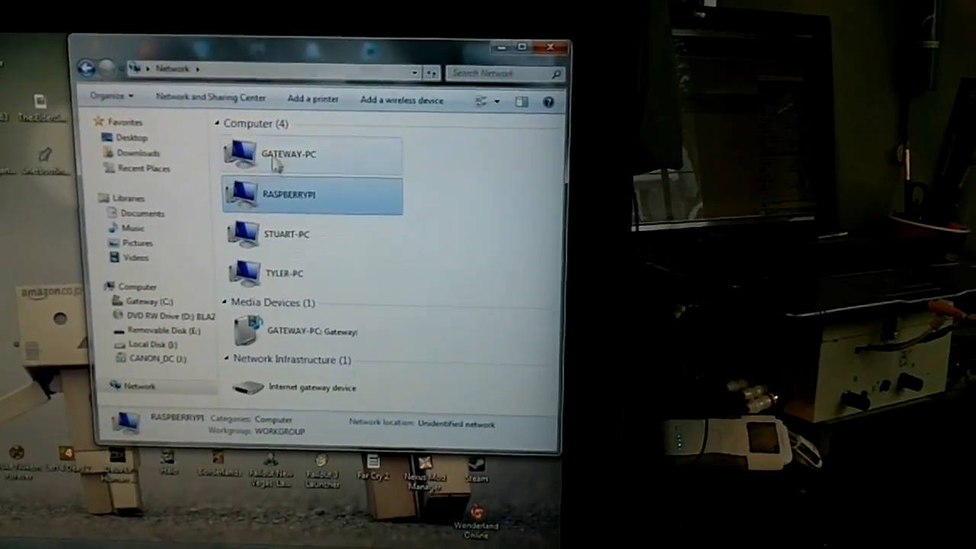
Browse into the RASPBERRYPI network computer and look through its 29 emulator share folders
click(287, 275)
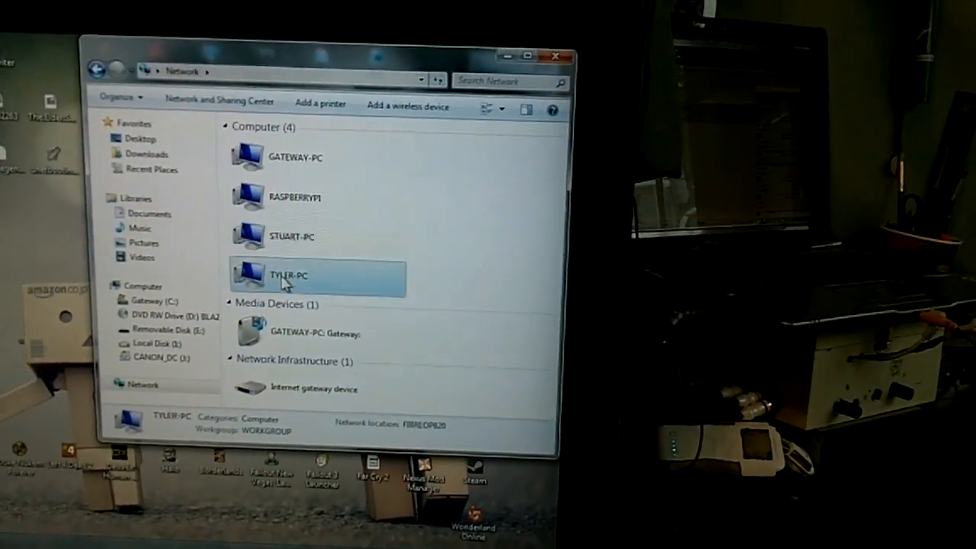
click(320, 157)
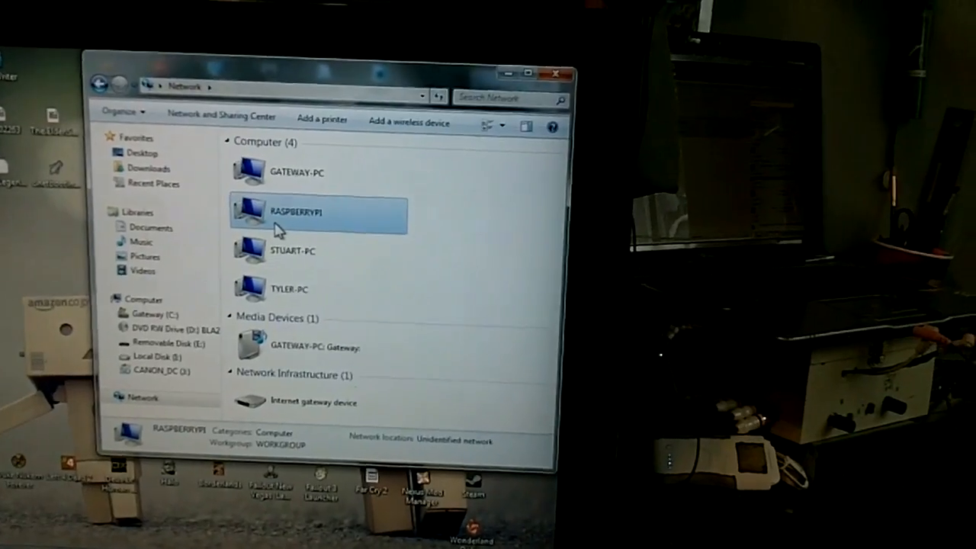
double_click(296, 212)
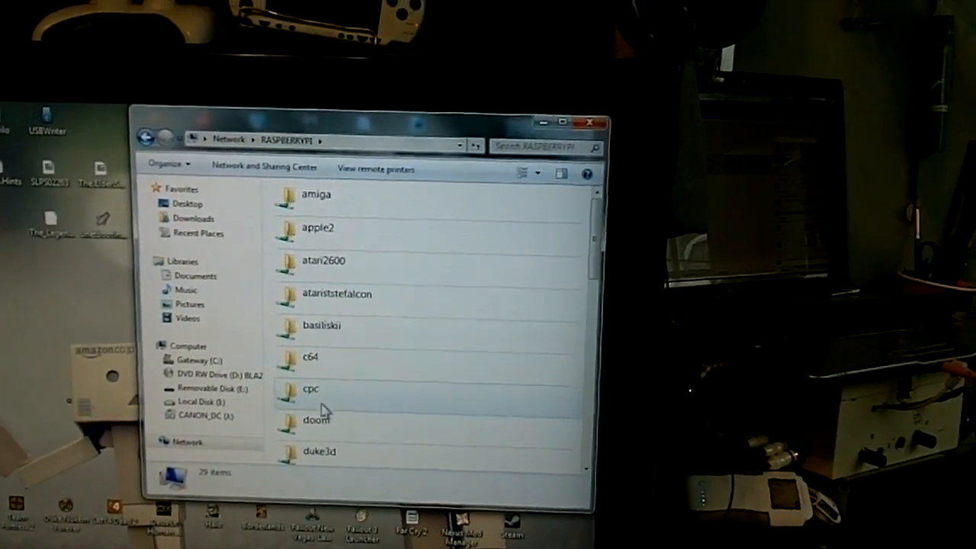
scroll(down, 3)
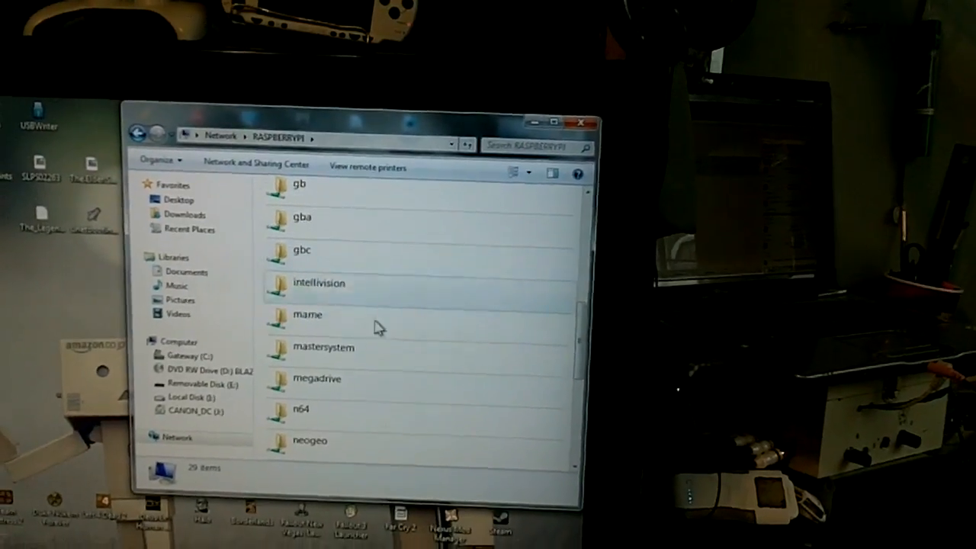
scroll(down, 3)
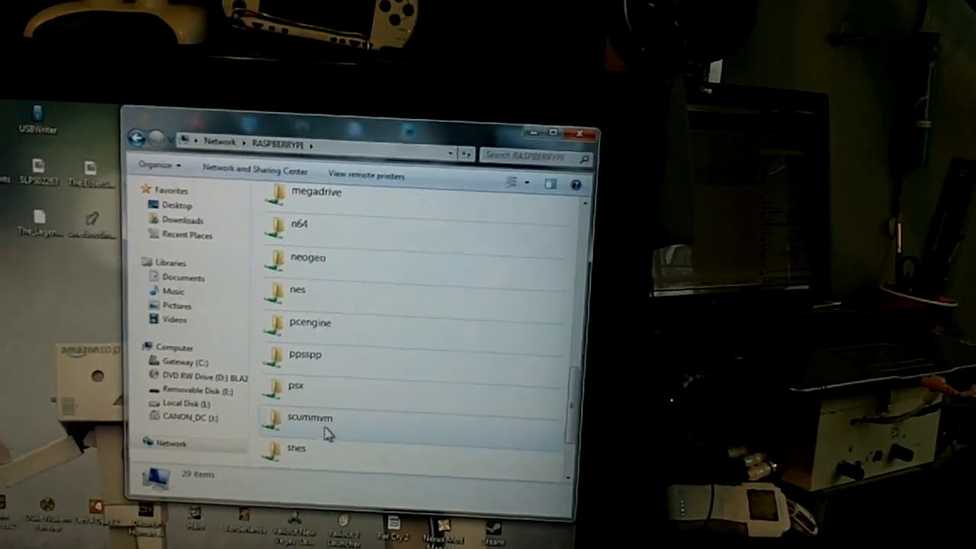
scroll(up, 3)
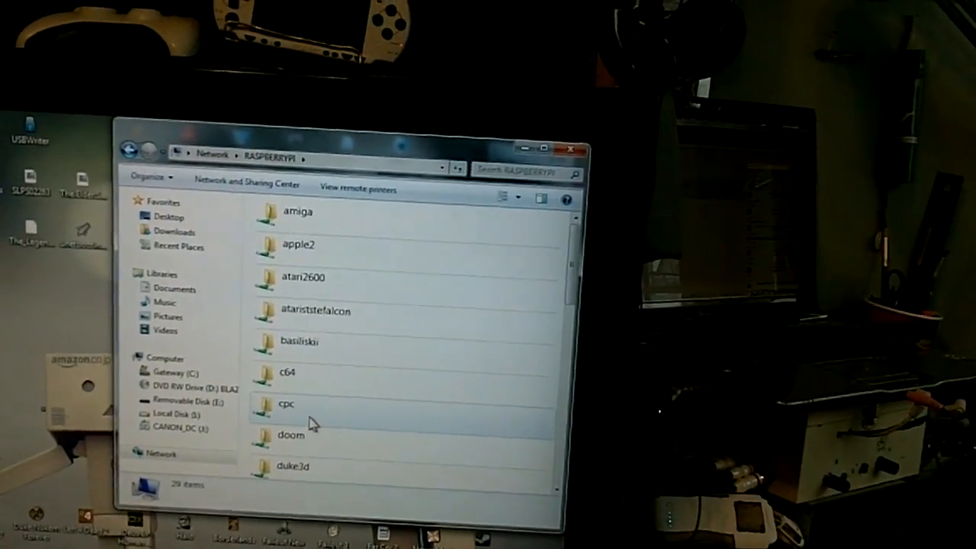
scroll(down, 3)
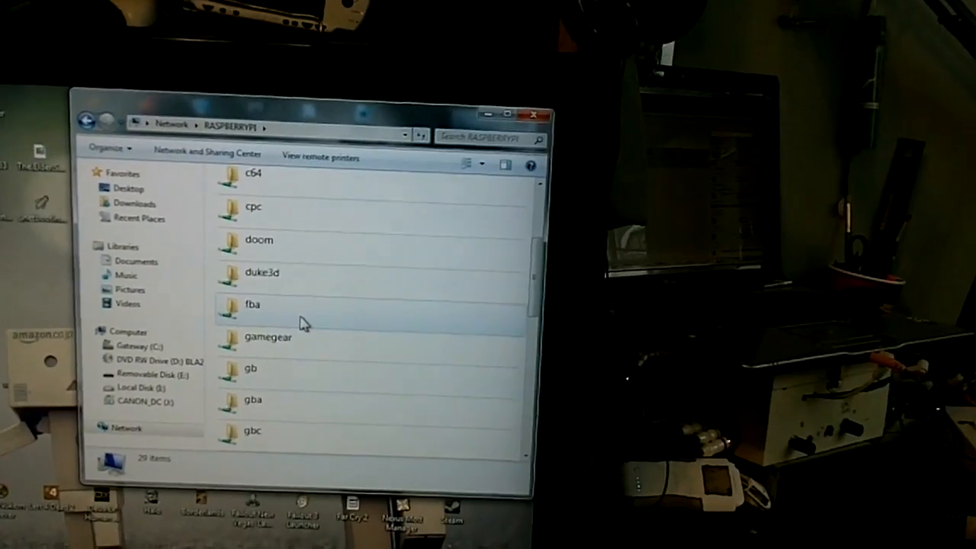
scroll(down, 3)
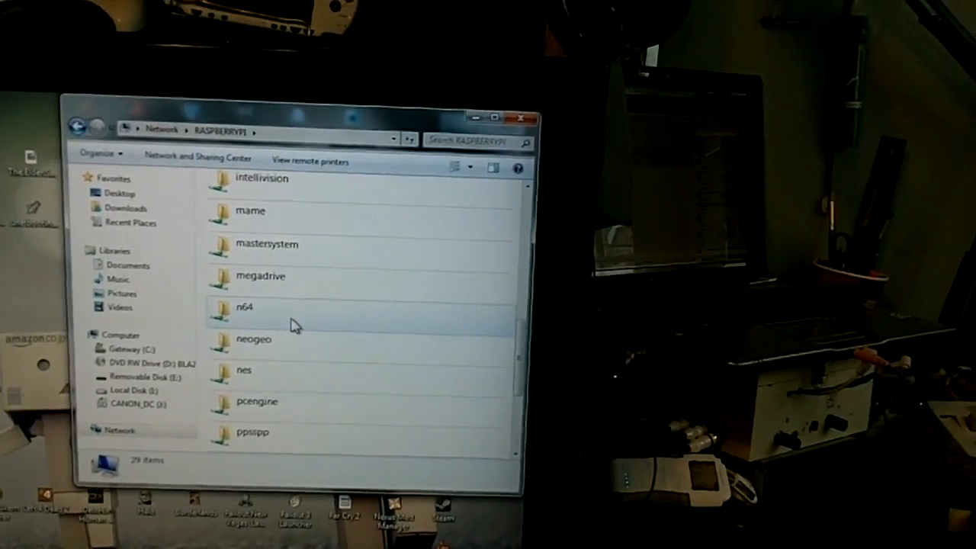
scroll(up, 3)
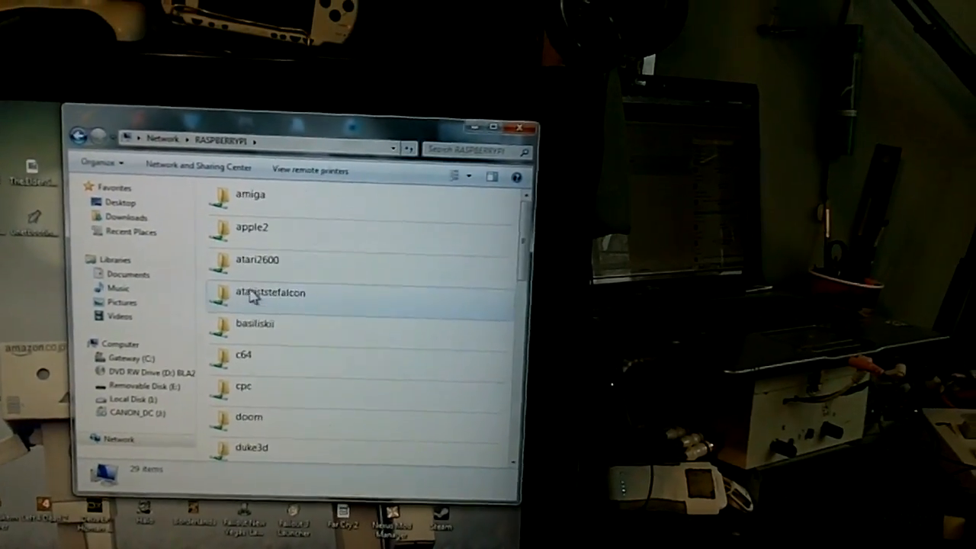
scroll(down, 3)
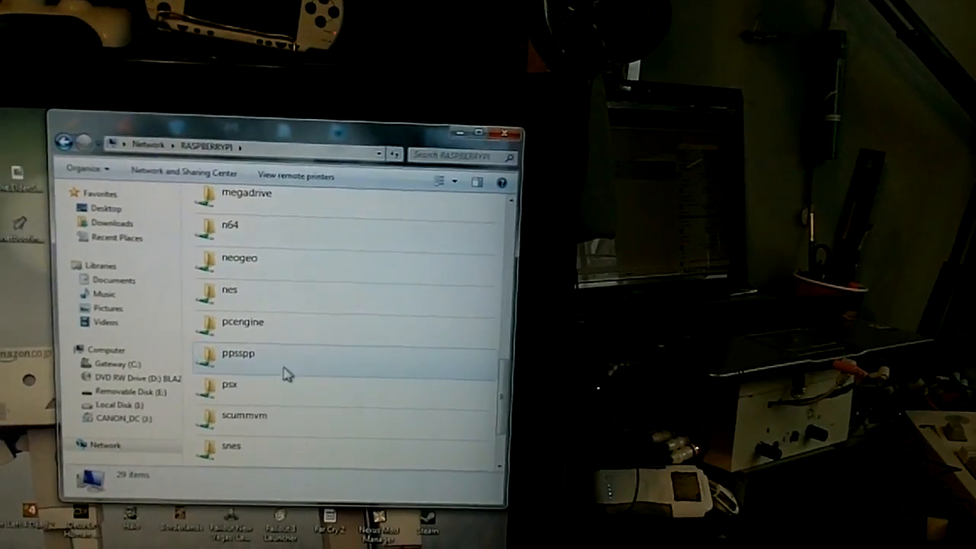
Enter the nes share folder, which turns out to be empty
click(229, 290)
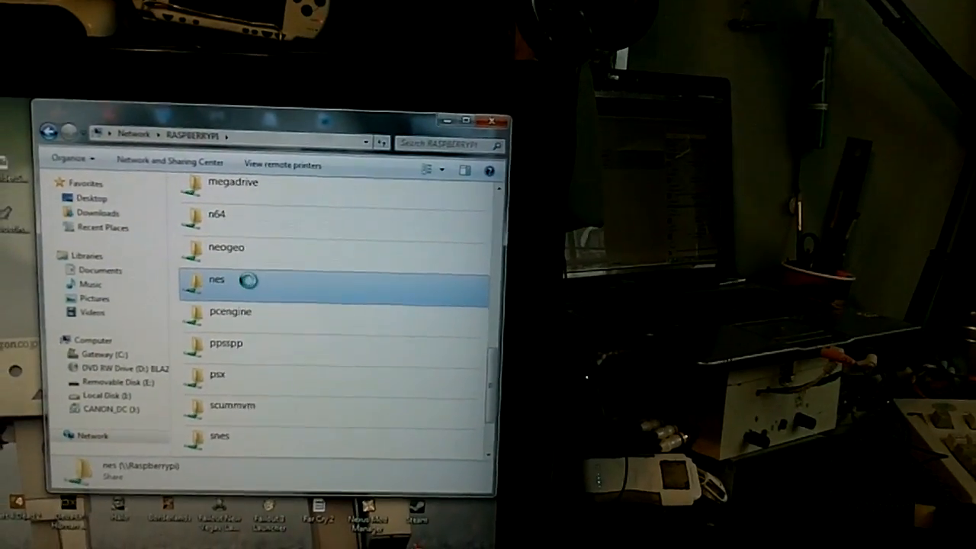
double_click(216, 279)
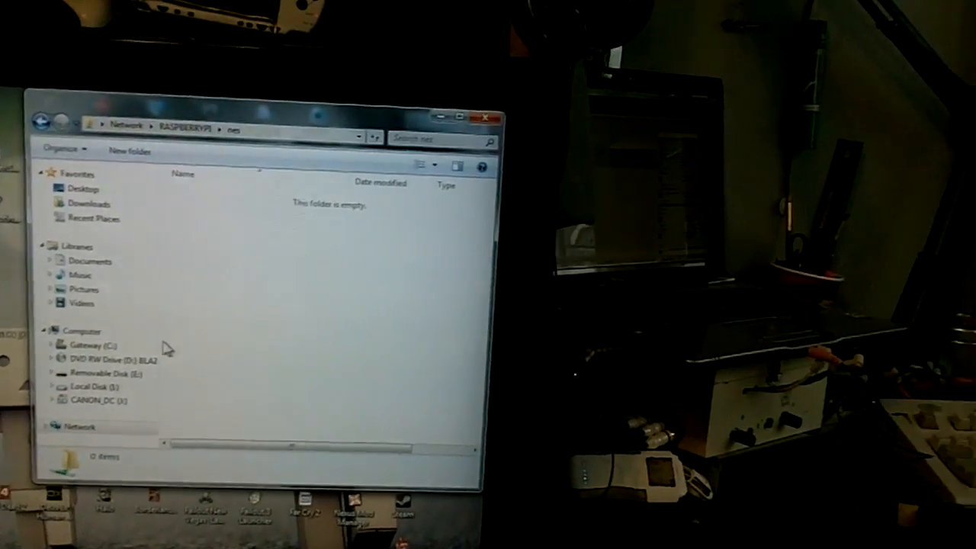